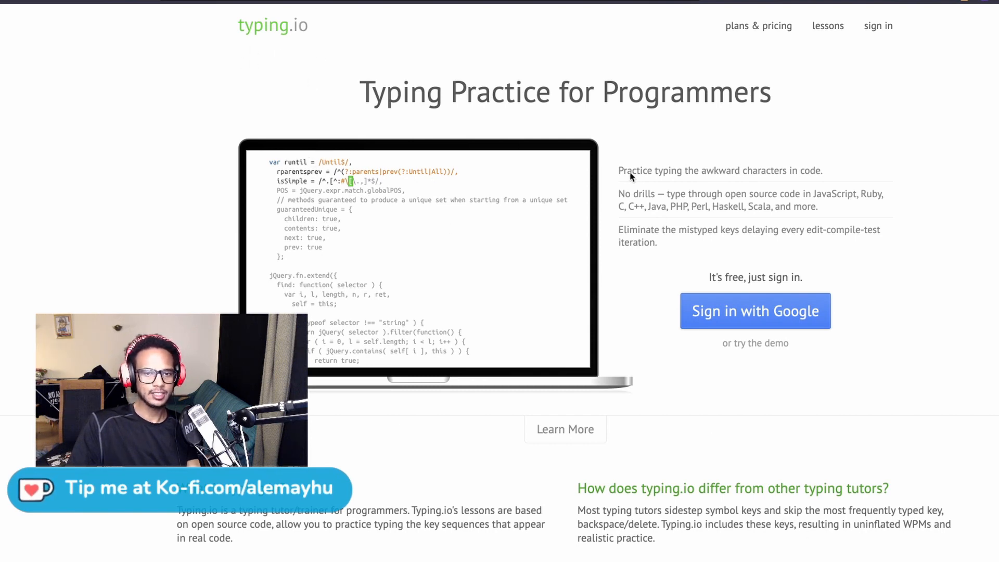
mouse_move(711, 225)
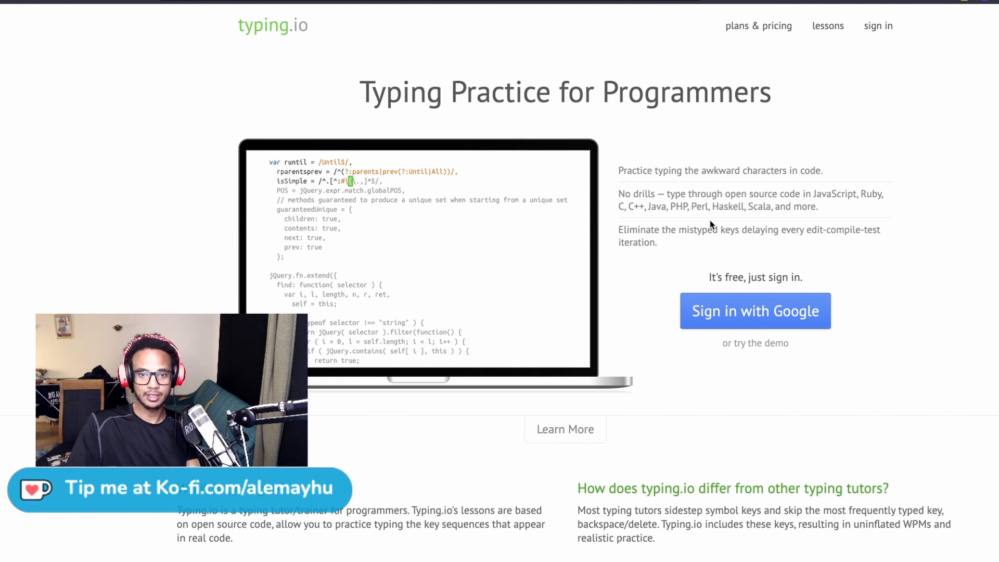
mouse_move(672, 223)
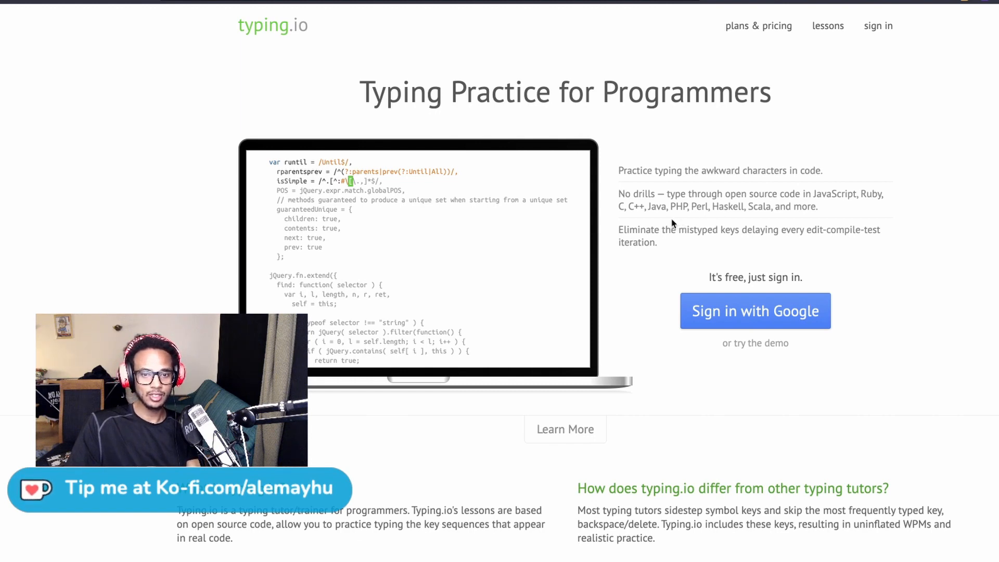
mouse_move(754, 306)
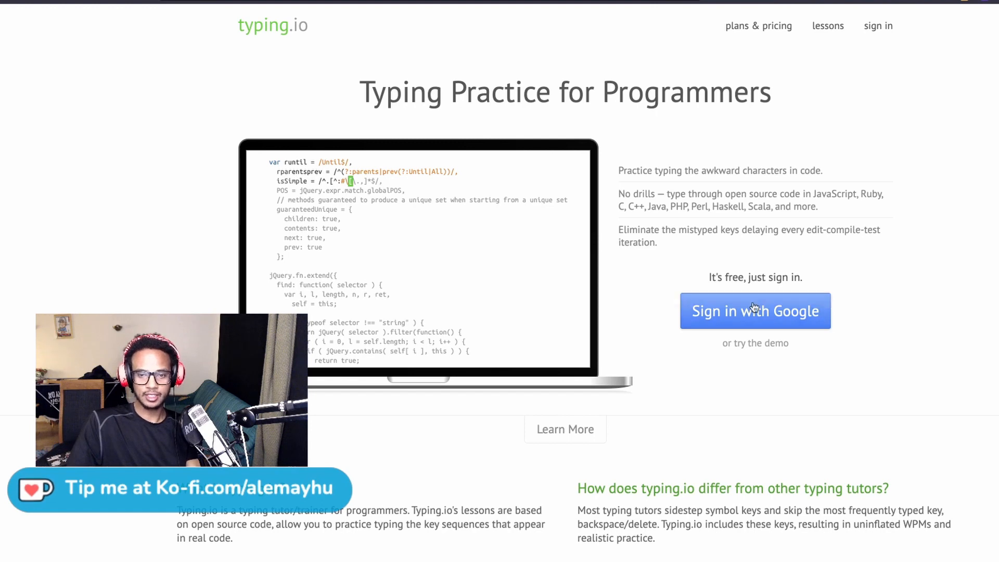
Sign in with Google and scroll the lessons list to the Shell Git card.
click(755, 312)
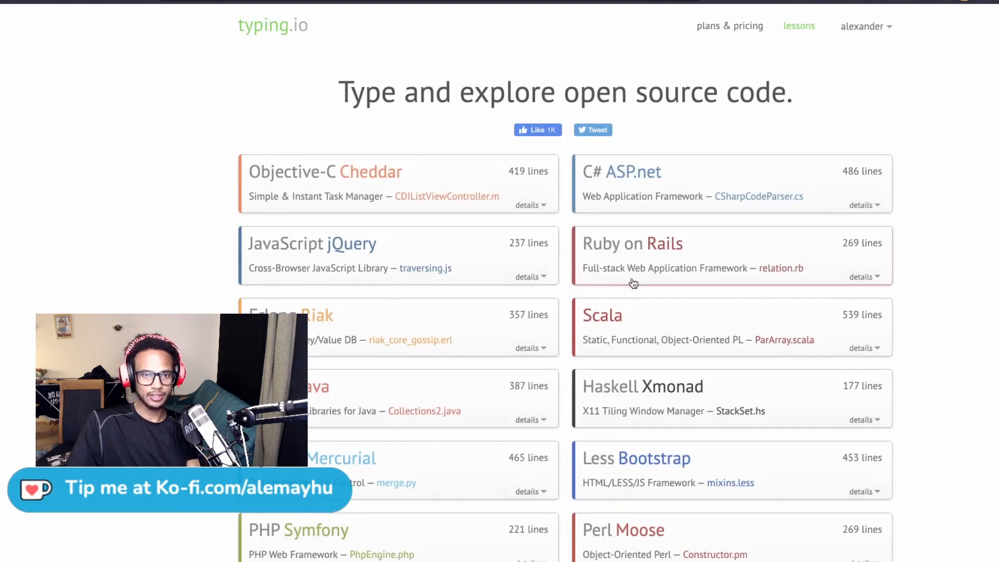
scroll(down, 3)
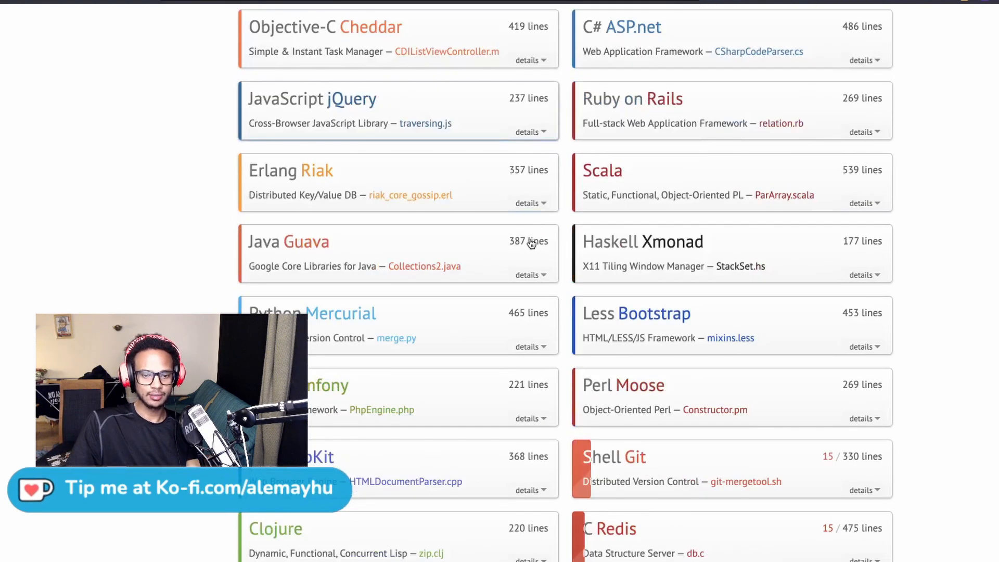
scroll(down, 3)
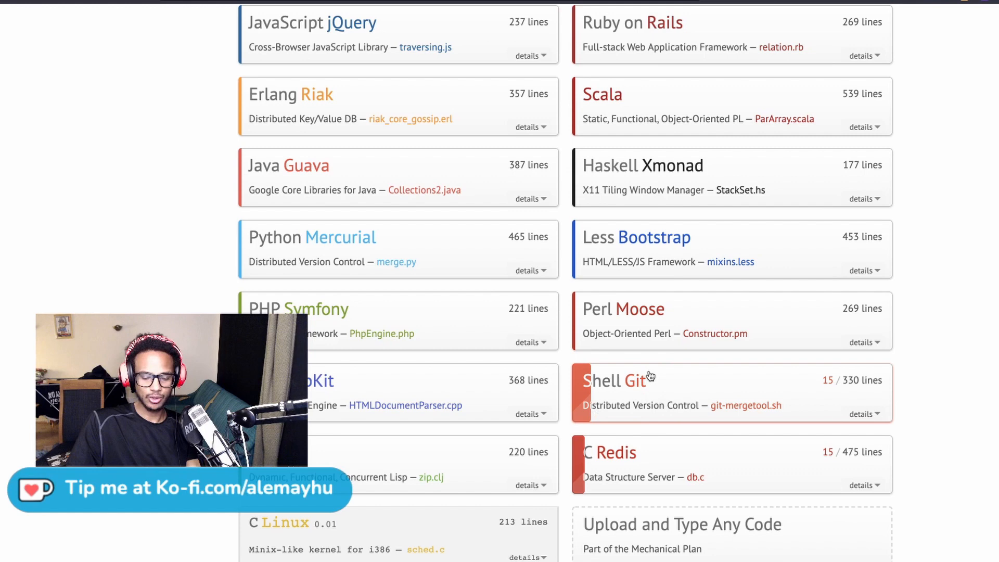
scroll(down, 3)
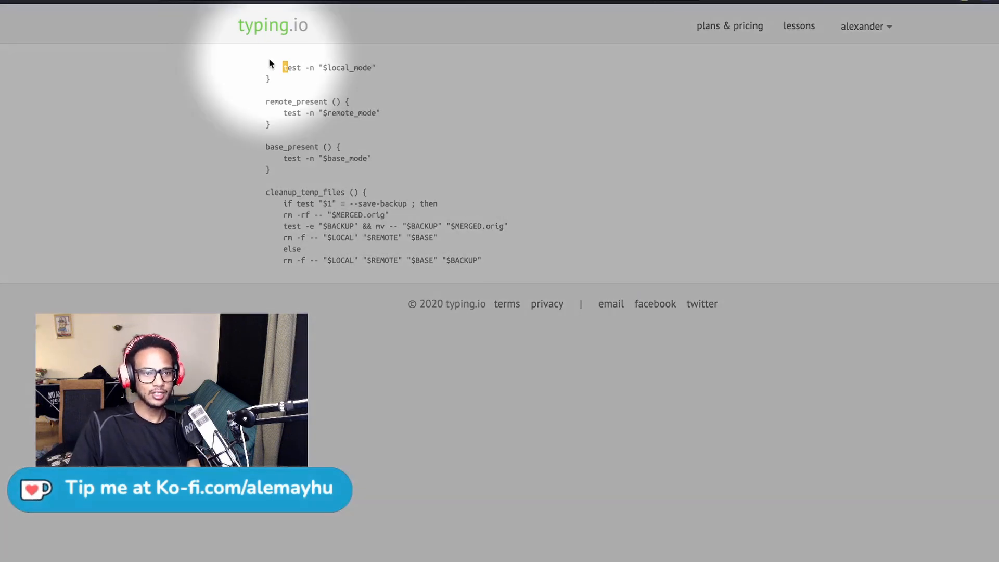
Type the local_mode test and save-back lines leading into cleanup_temp_files.
text(test)
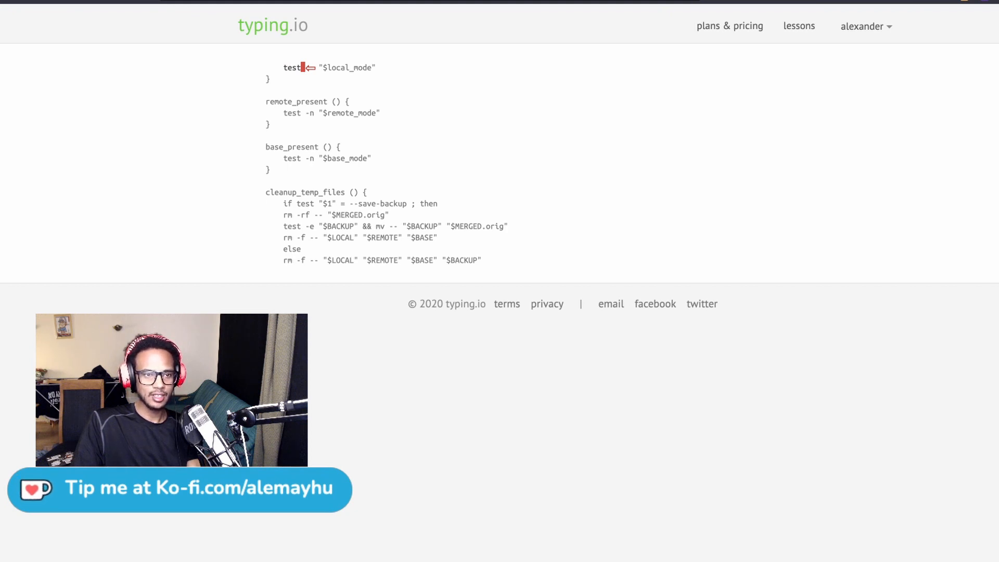
text(-n "$local_mode)
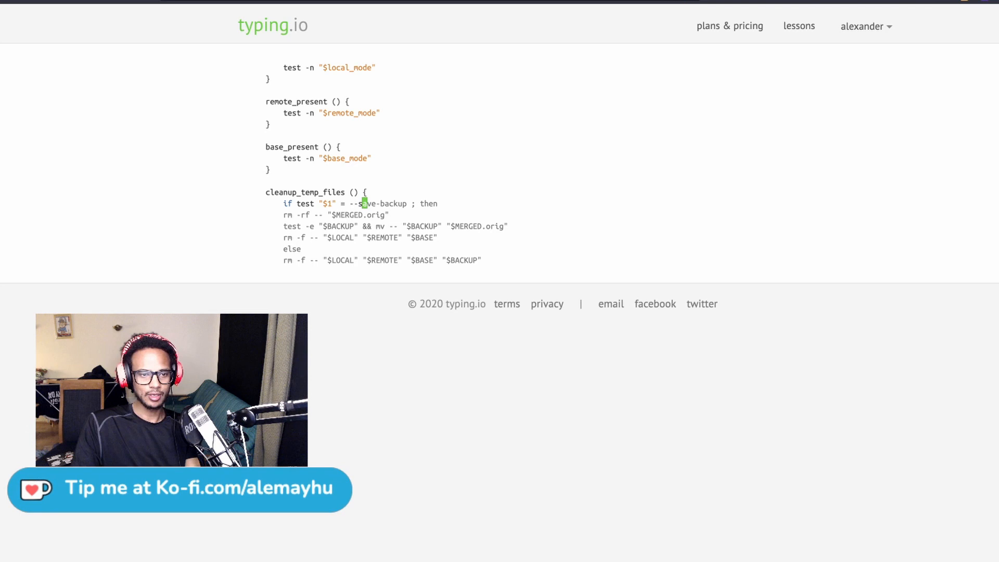
text(save-backup ; then)
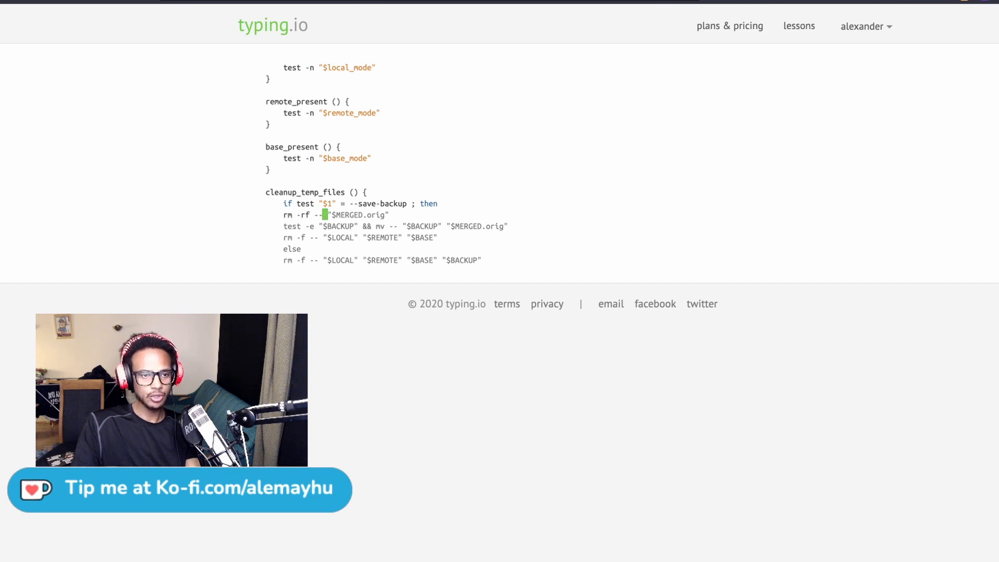
text($)
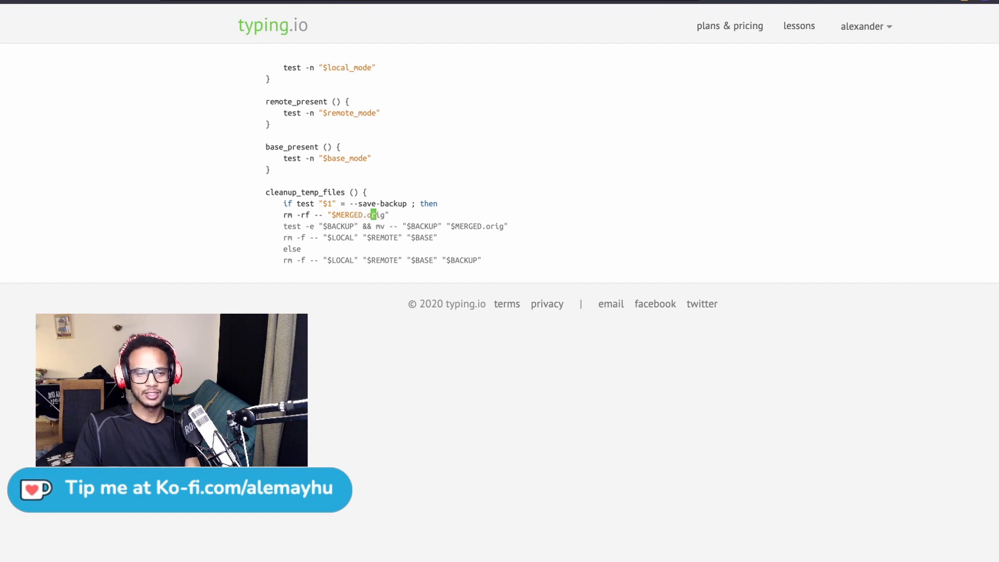
Type the "$MERGED.orig" backup test line through -e "$BACKUP" && "$MERGED".
text(orig")
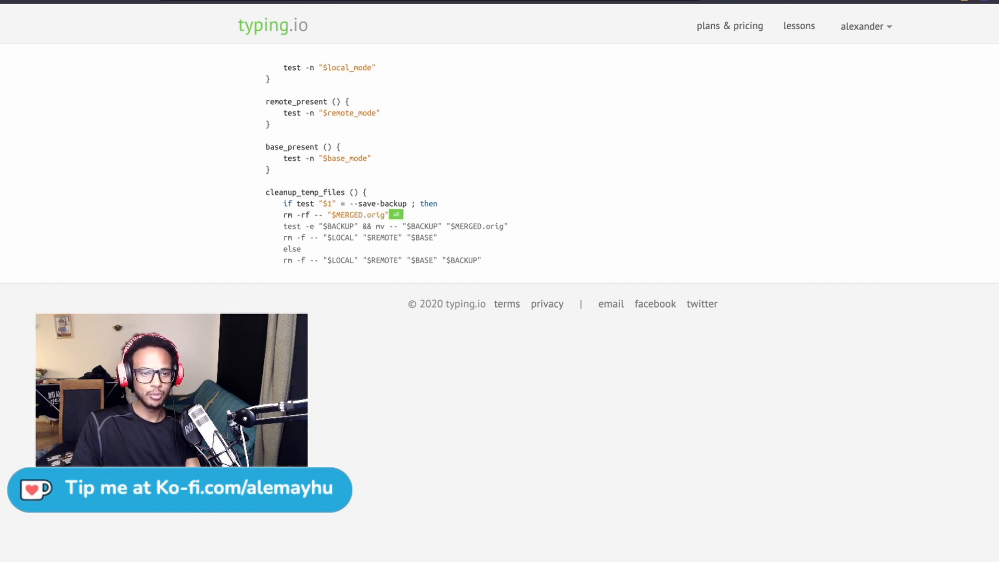
text(test)
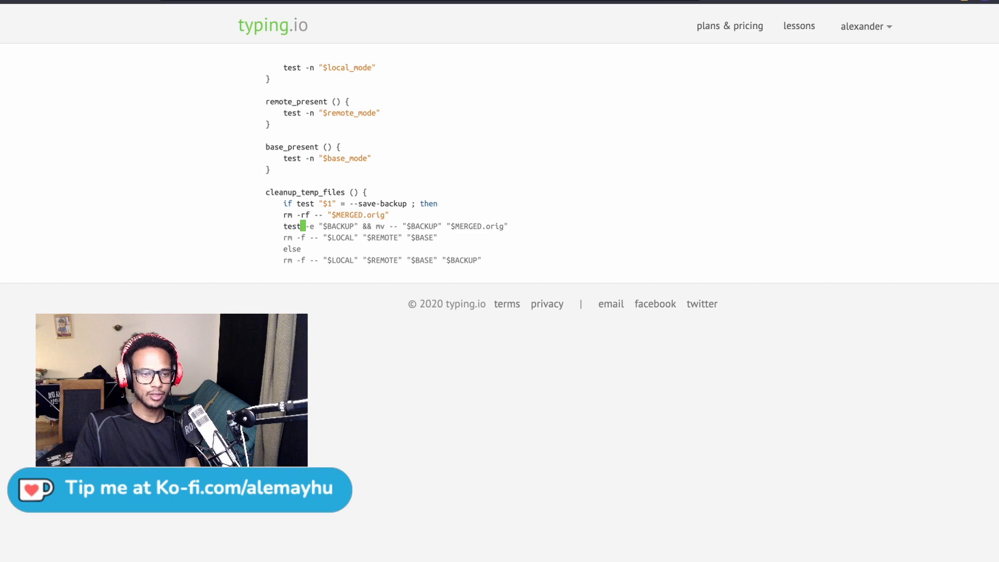
text(-e "$BACKUP" && mv -- "$BACKUP)
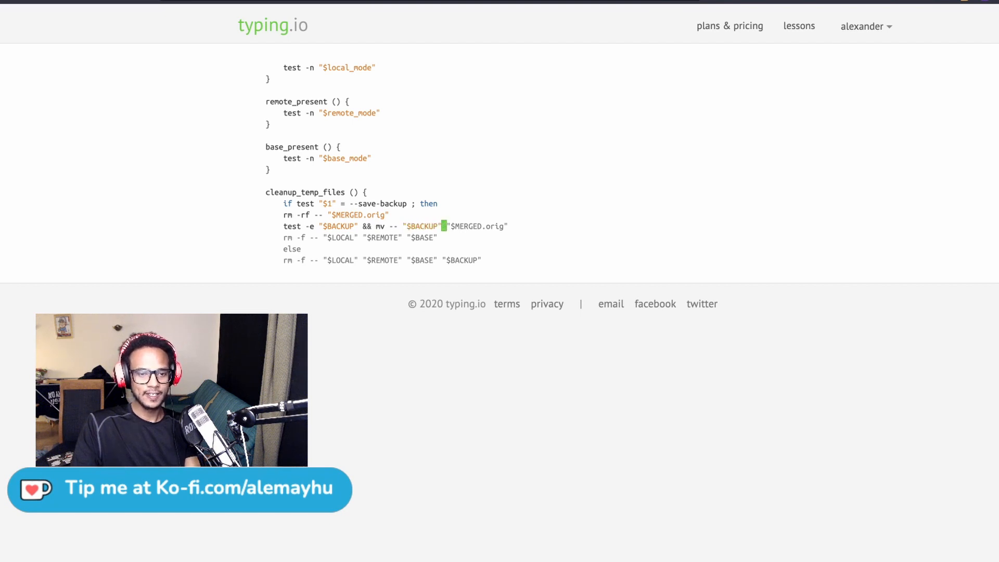
text($MERGED)
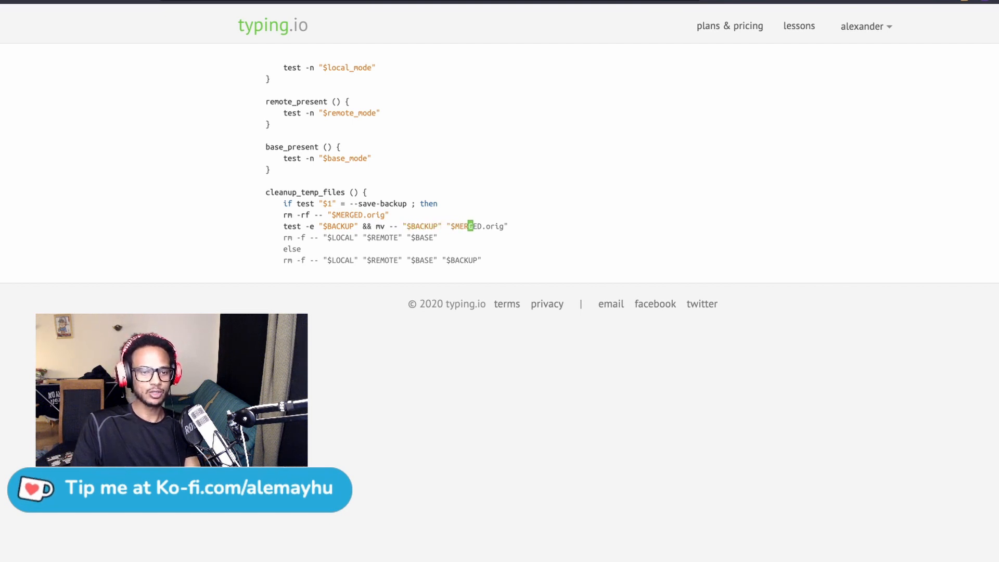
Type the remaining lines through rm -f -- "$LOCAL" "$REMOTE" "$BASE".
text(ig")
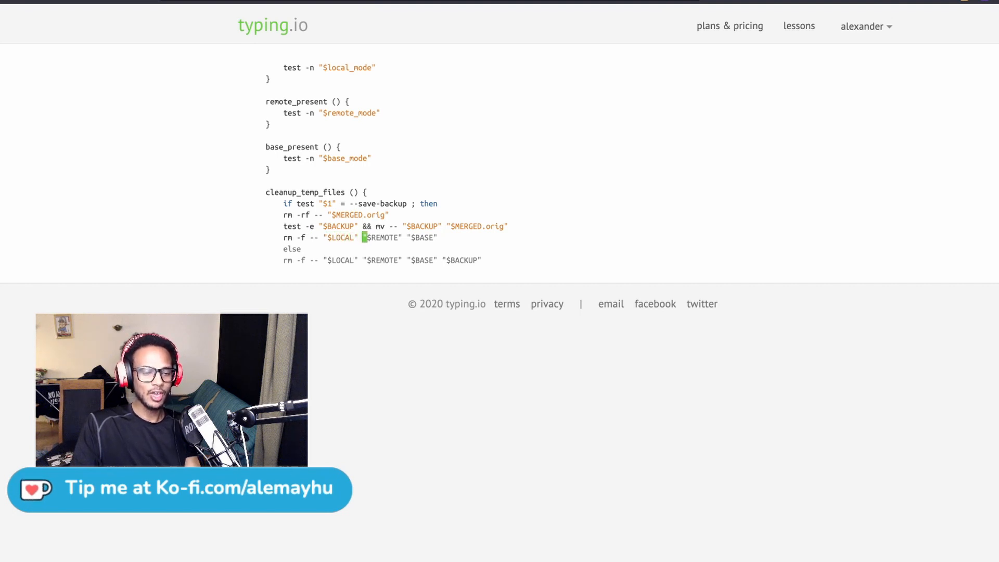
text($REMOTE" "$BASE)
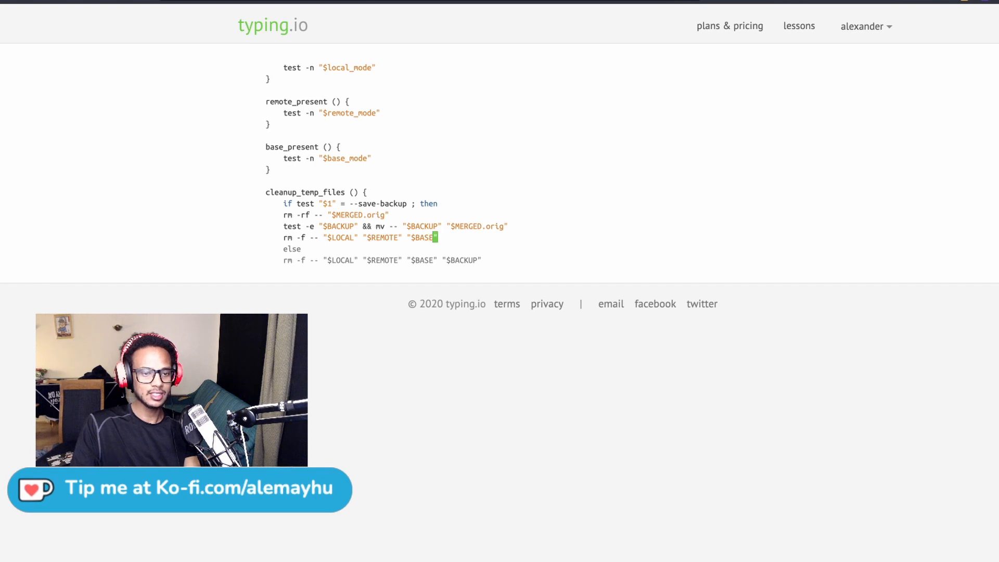
text(f -- "$LOCAL" "$REMOTE)
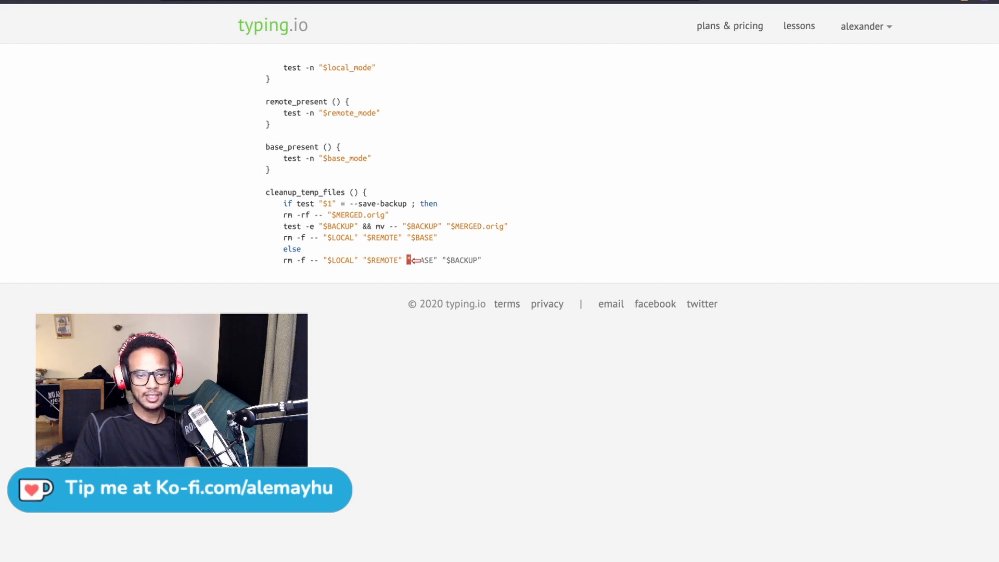
text(BASE)
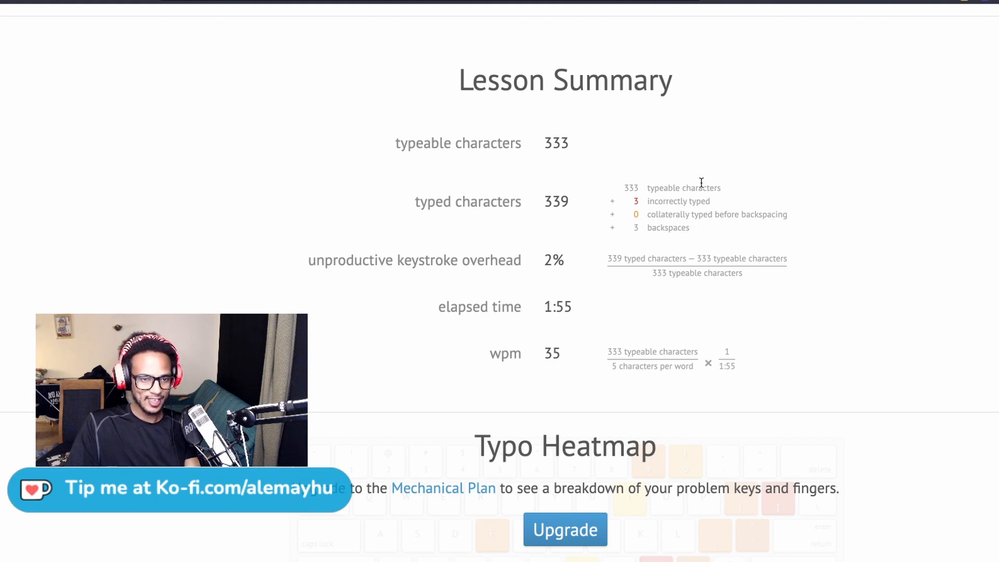
mouse_move(584, 204)
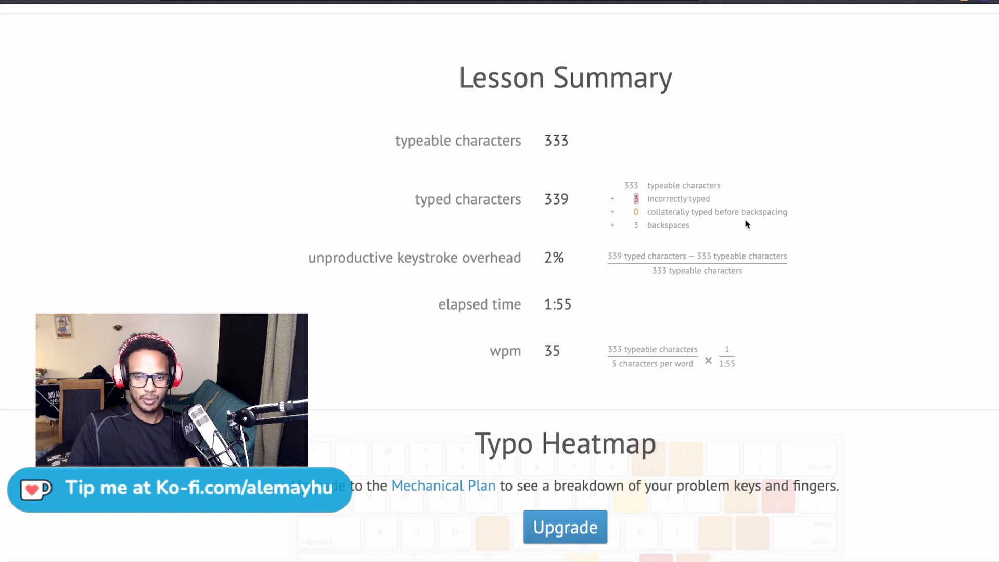
Scroll down the Lesson Summary to review the 35 wpm result and typo stats.
scroll(down, 3)
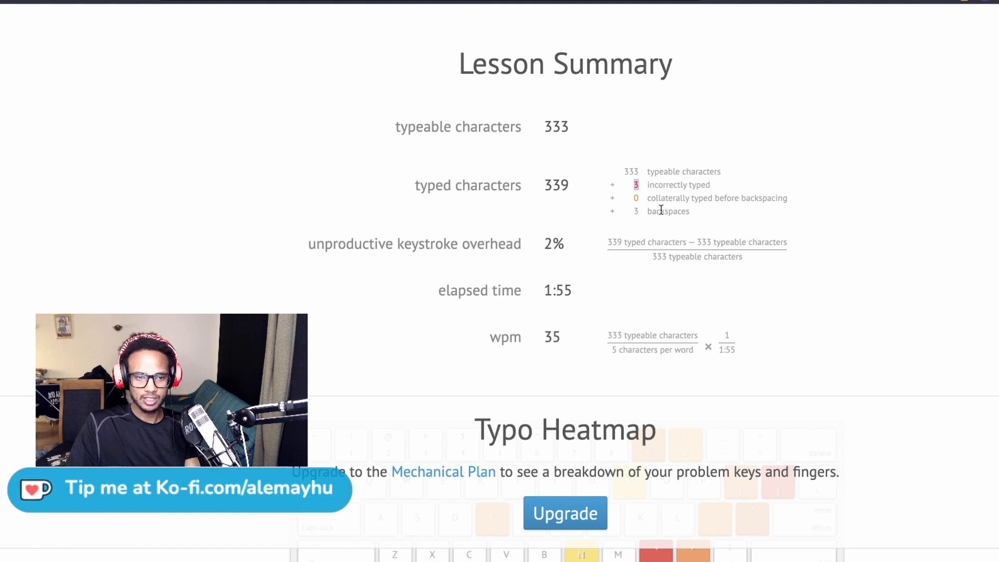
scroll(down, 3)
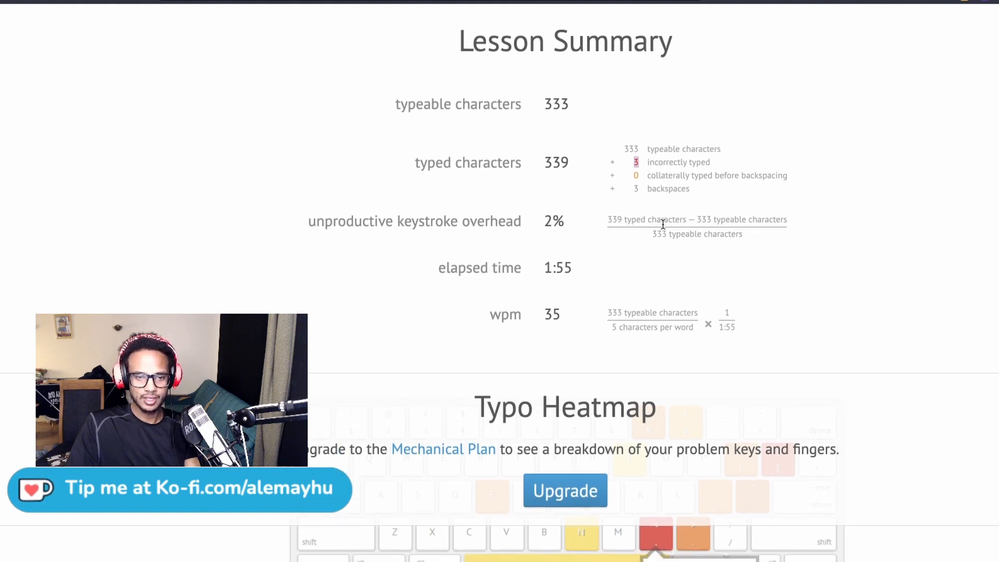
scroll(down, 3)
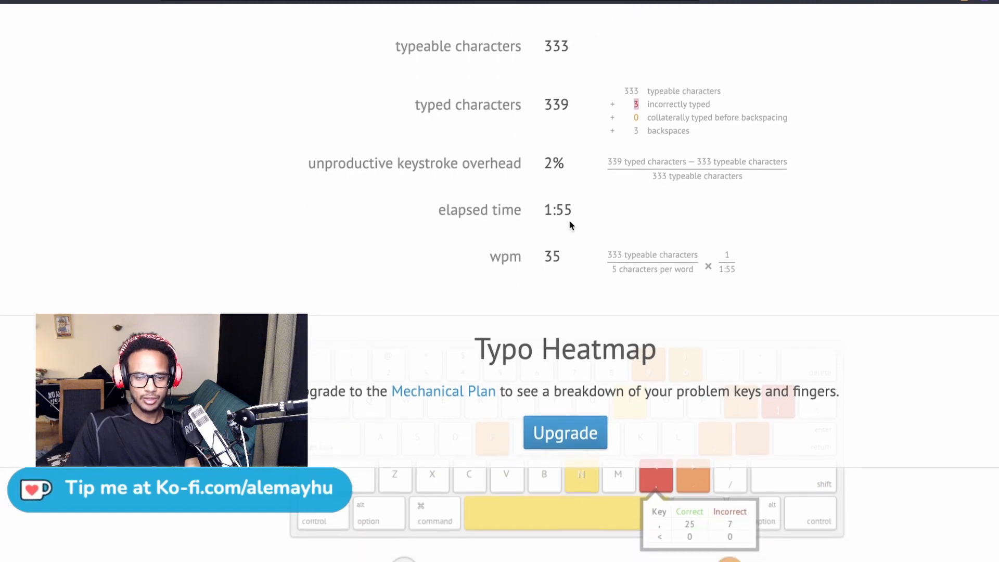
scroll(down, 3)
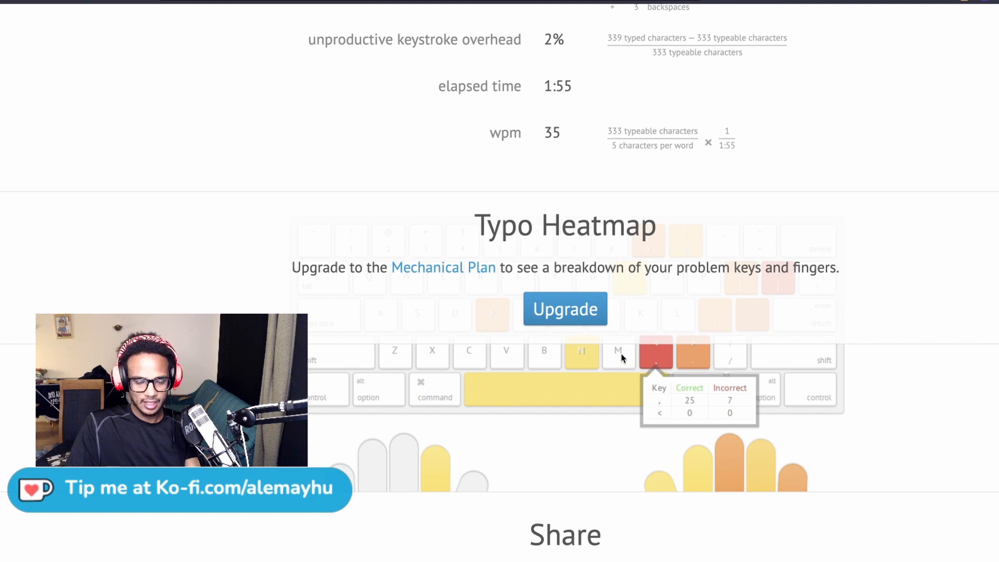
scroll(down, 3)
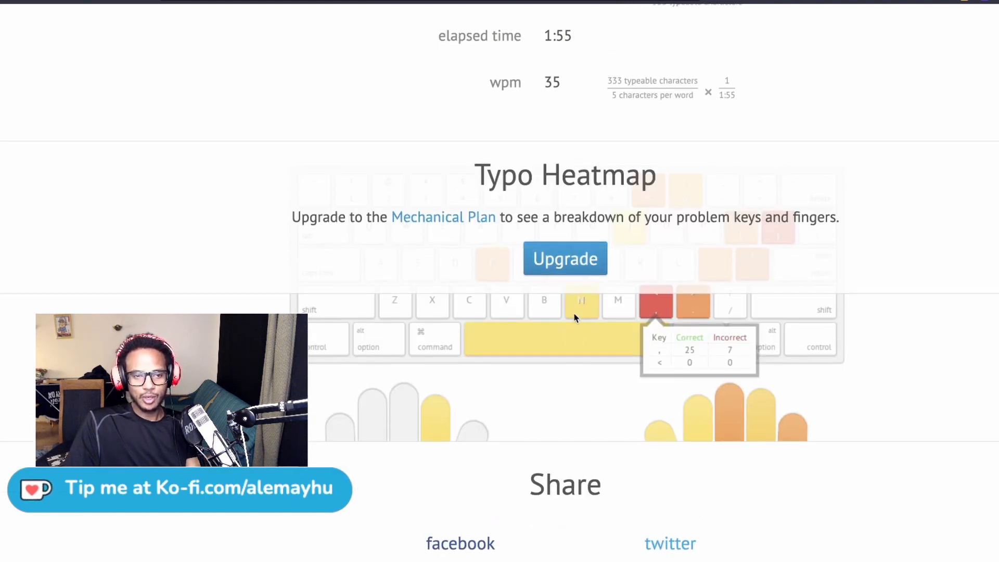
scroll(down, 3)
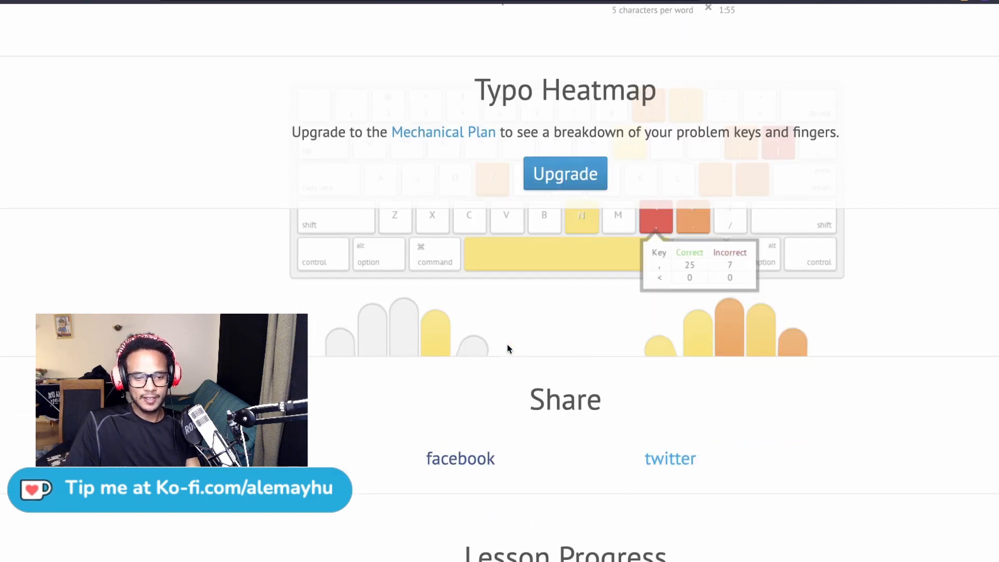
scroll(down, 3)
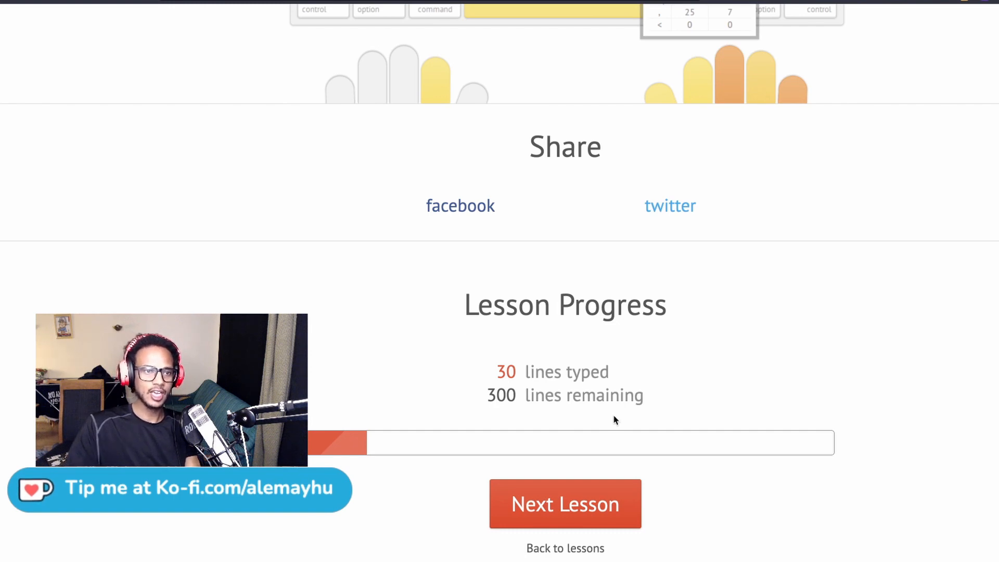
scroll(up, 3)
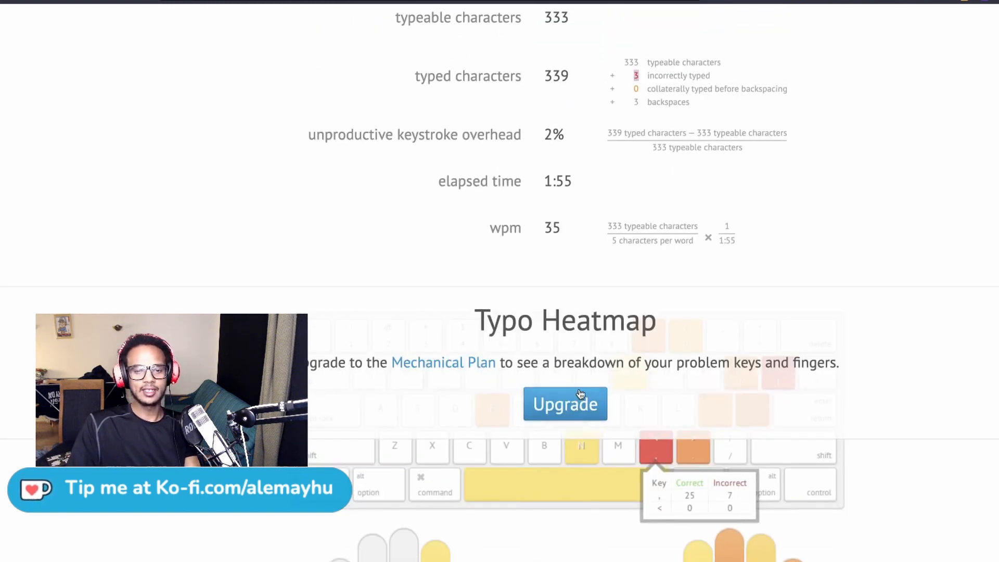